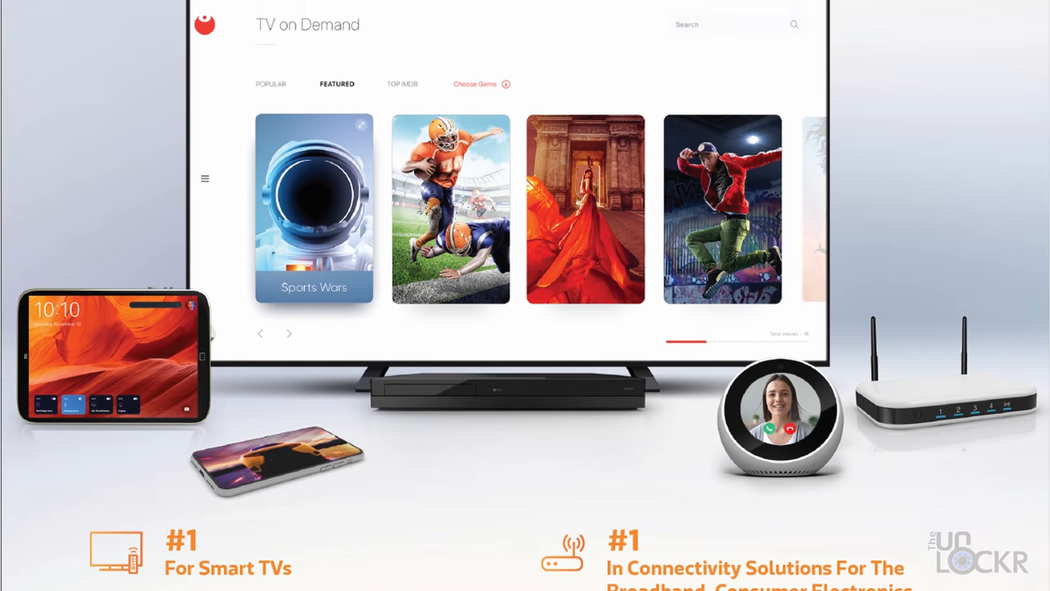
pyautogui.scroll(-3)
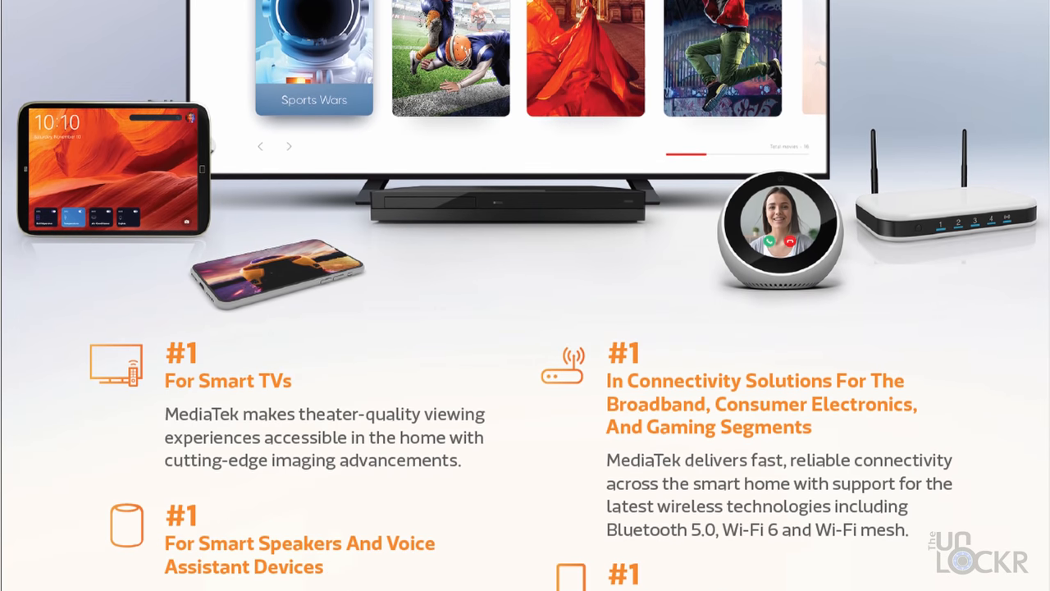
pyautogui.scroll(-3)
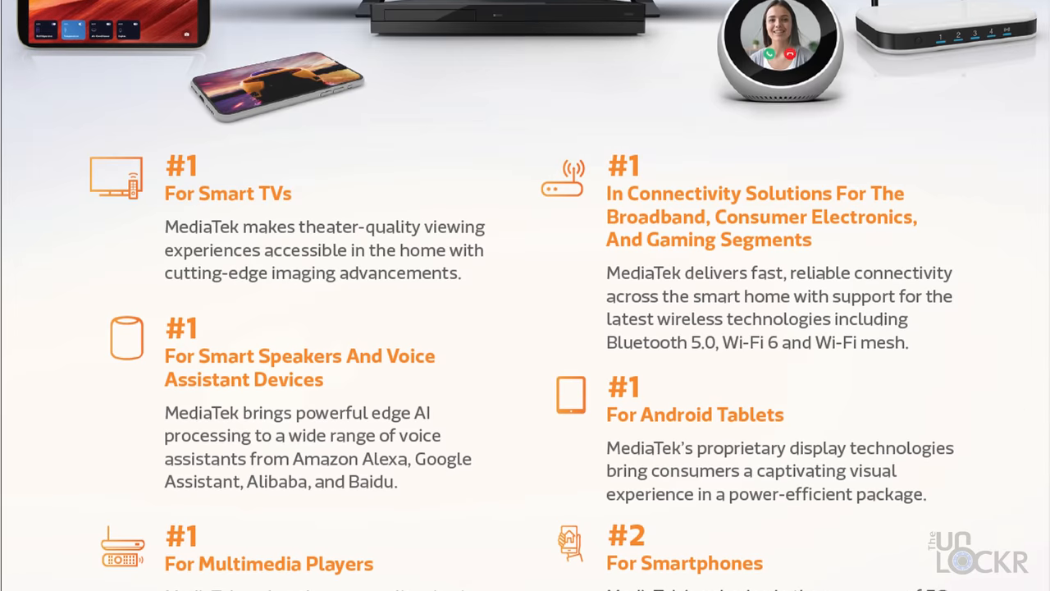